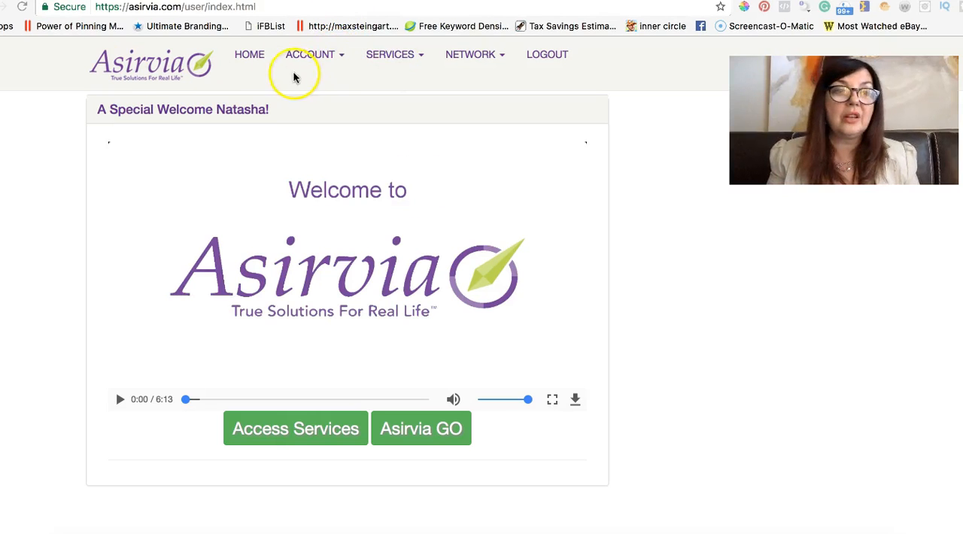
mouse_move(326, 54)
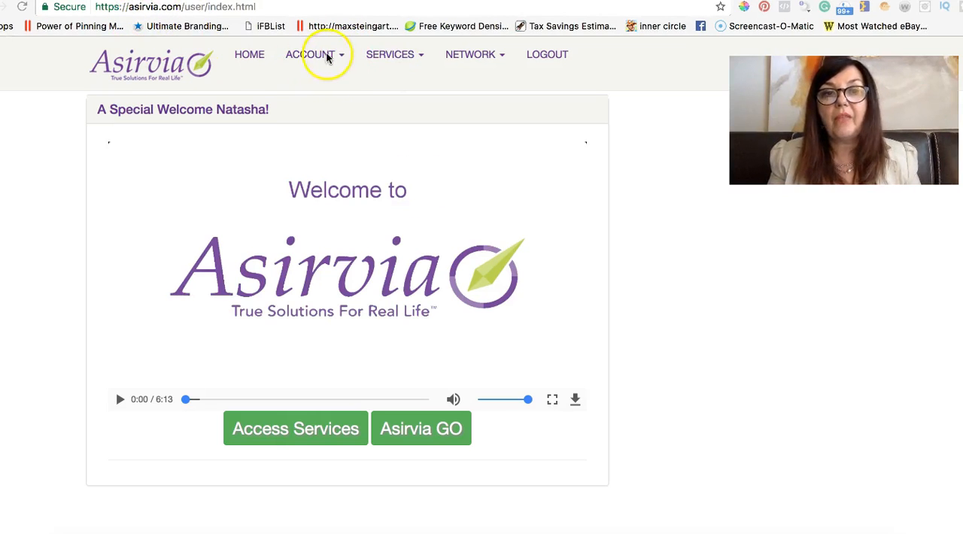
- Open the Asirvia GO page with its managed device and three unit purchase plans
left_click(315, 54)
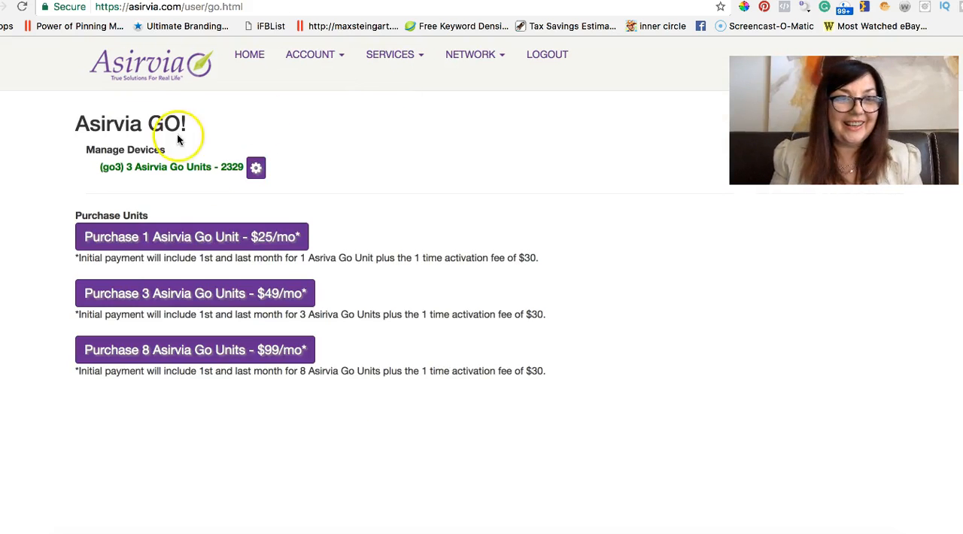
mouse_move(45, 386)
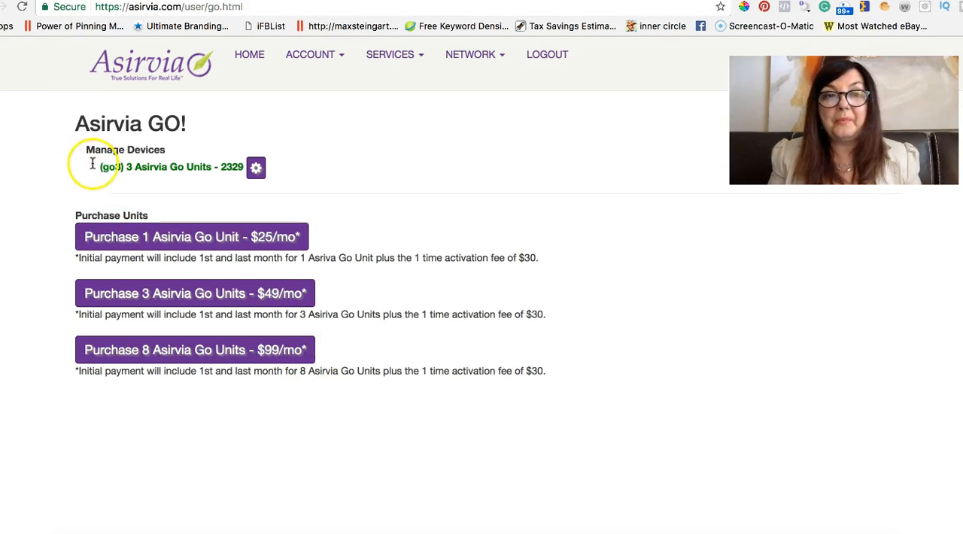
mouse_move(205, 155)
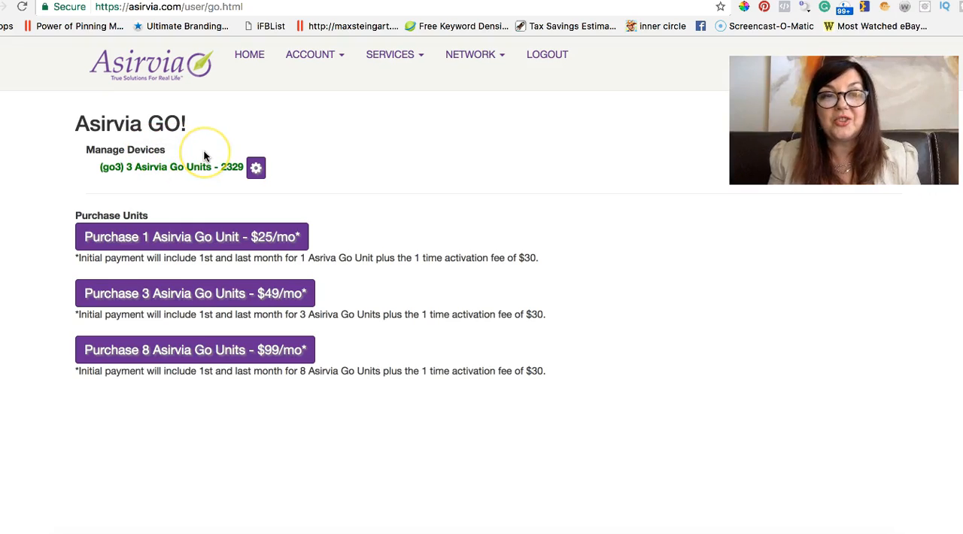
mouse_move(158, 166)
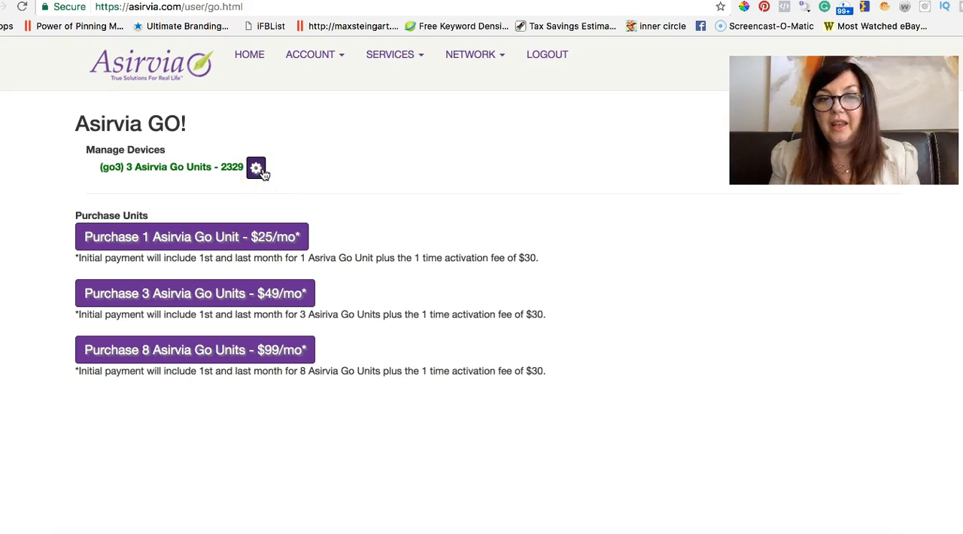
- Open the gear settings for the 3 Asirvia Go Units package
left_click(256, 167)
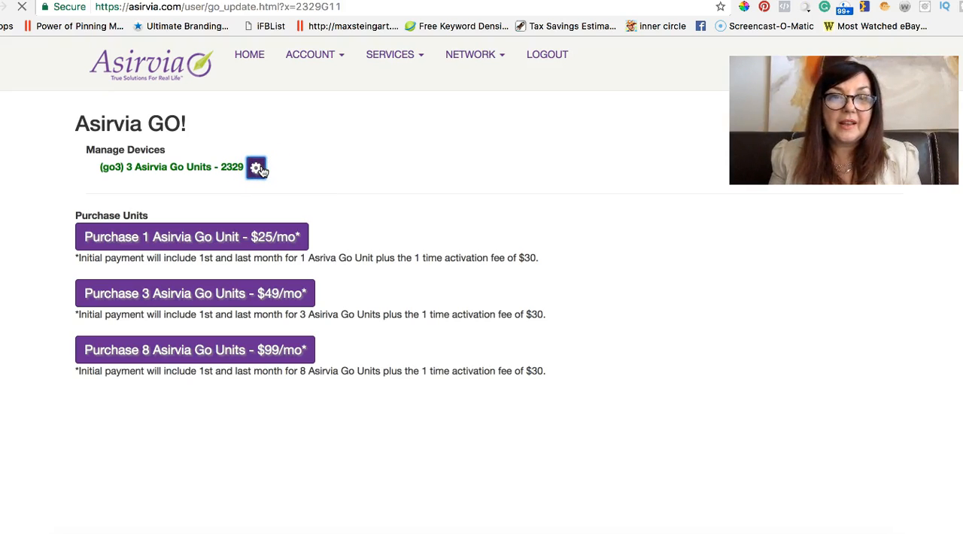
left_click(255, 166)
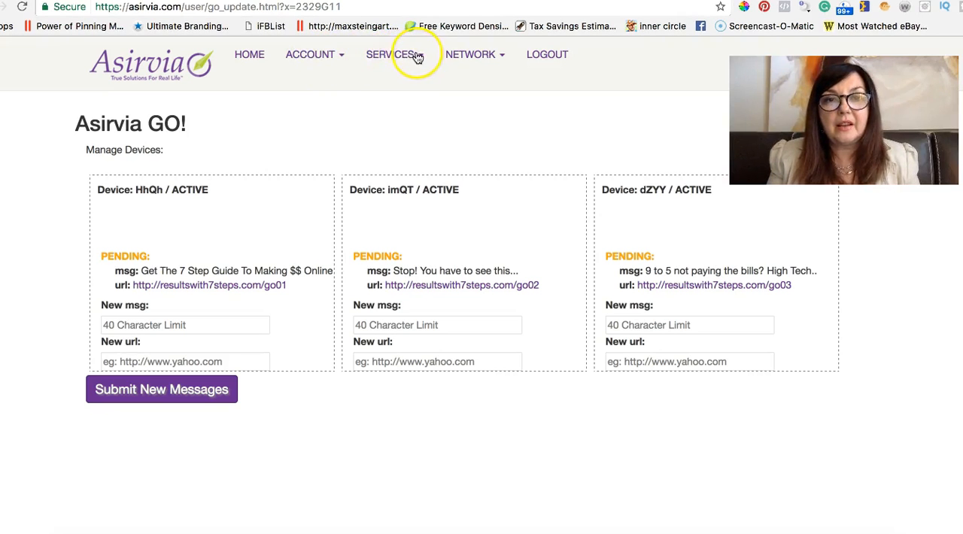
left_click(471, 54)
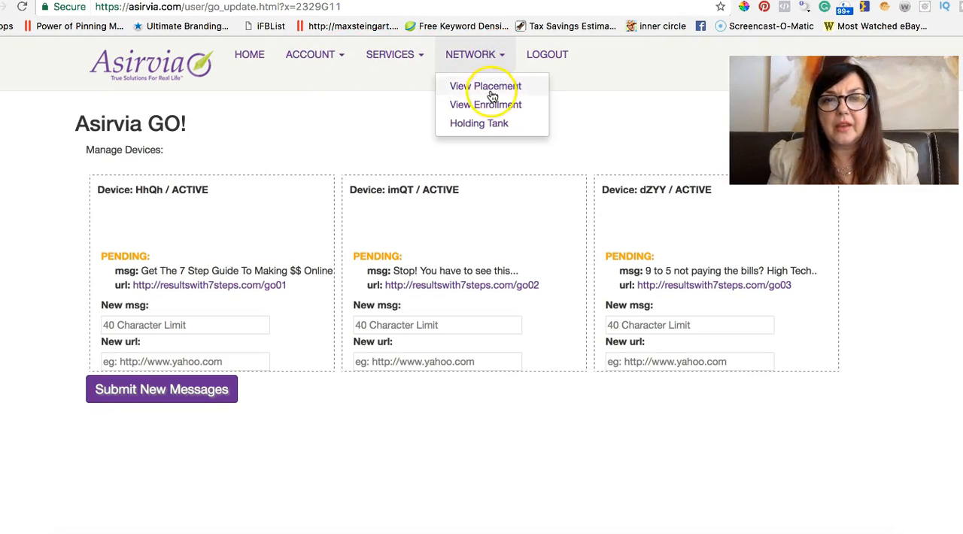
left_click(390, 54)
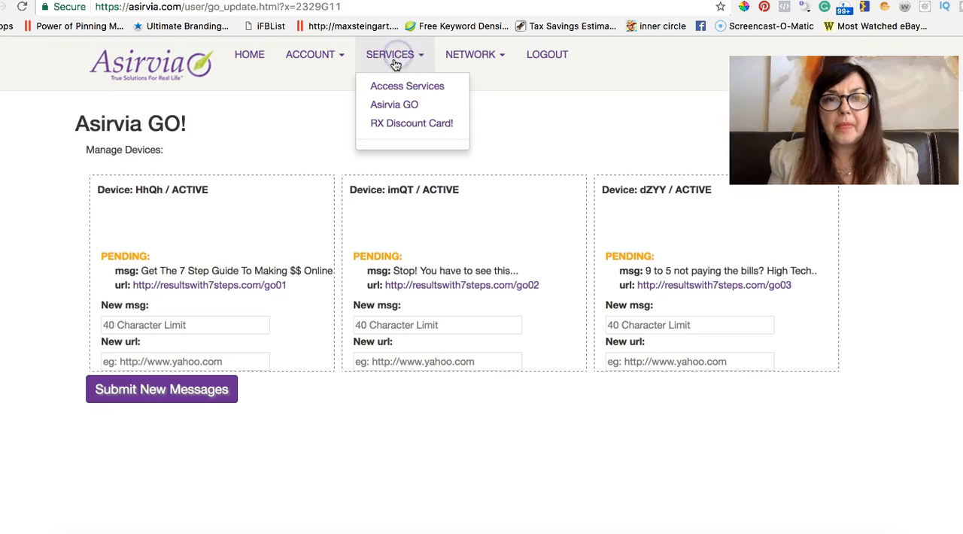
left_click(305, 212)
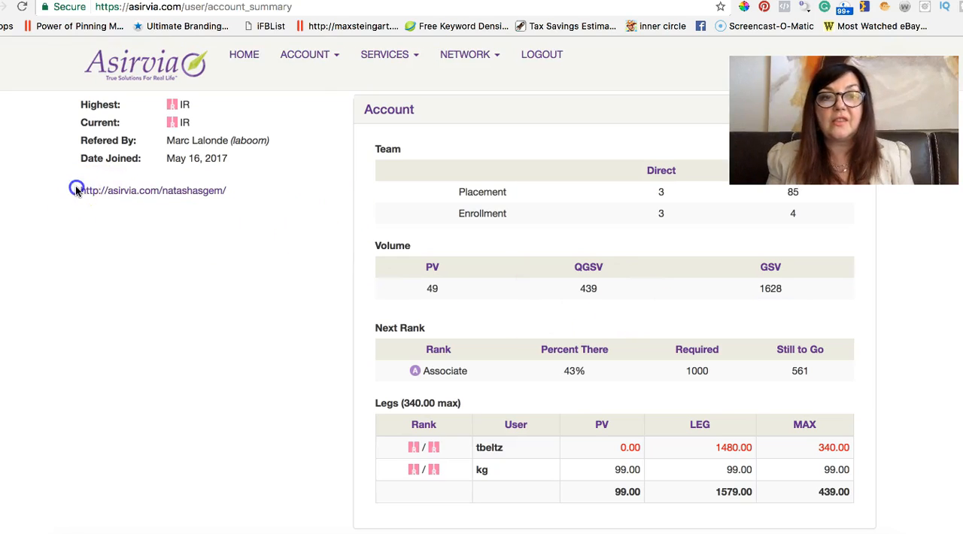
triple_click(153, 189)
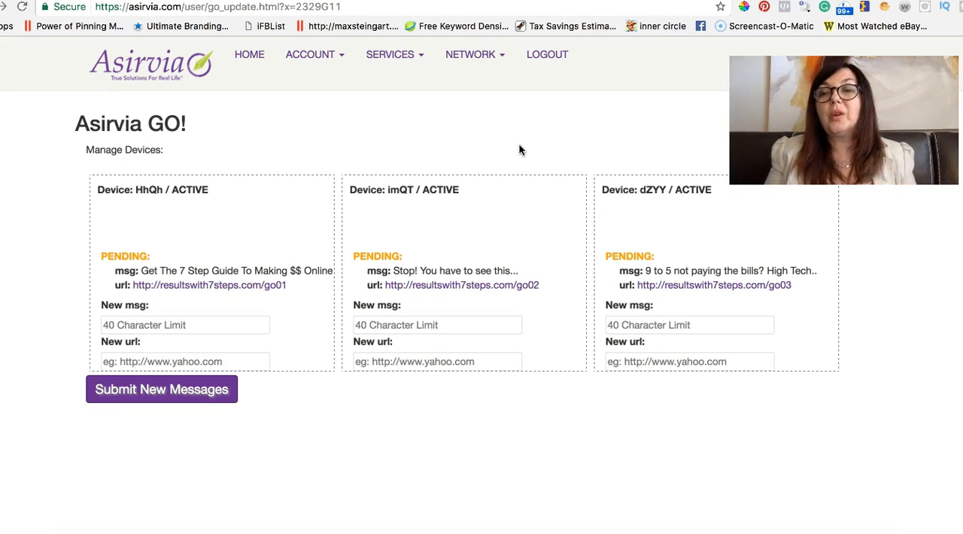
mouse_move(598, 133)
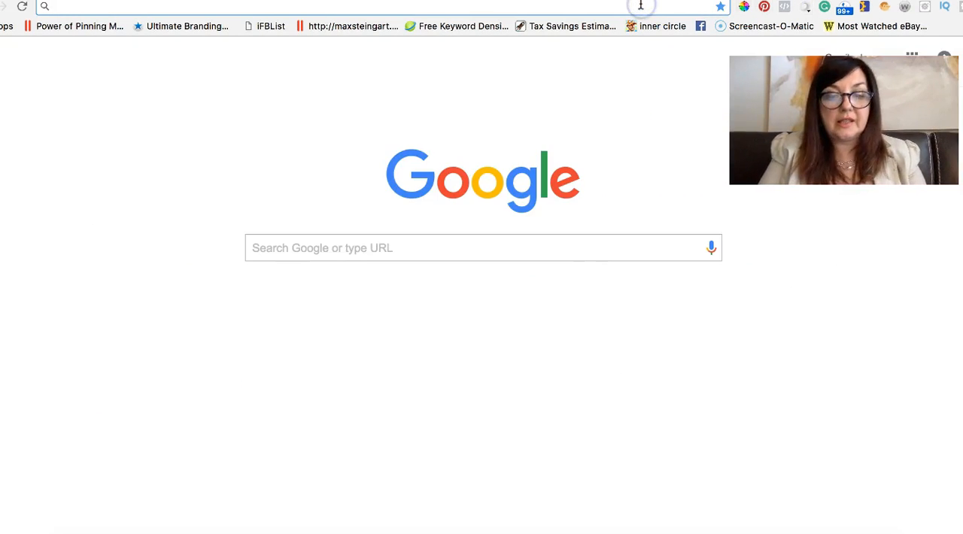
- Enter namecheap.com in the Chrome address bar
type("namecheap.com")
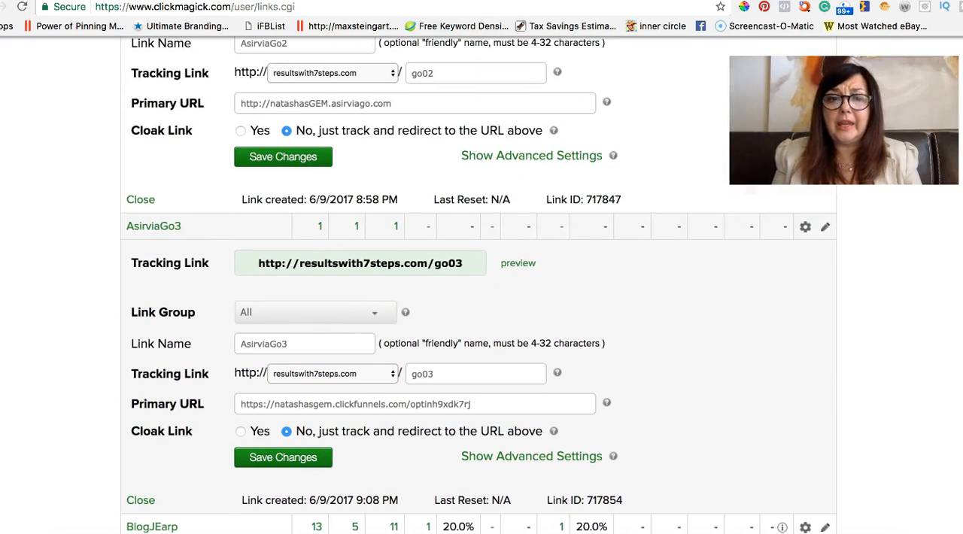
- Scroll the ClickMagick Links page to view the tracking link table
scroll("down", 3)
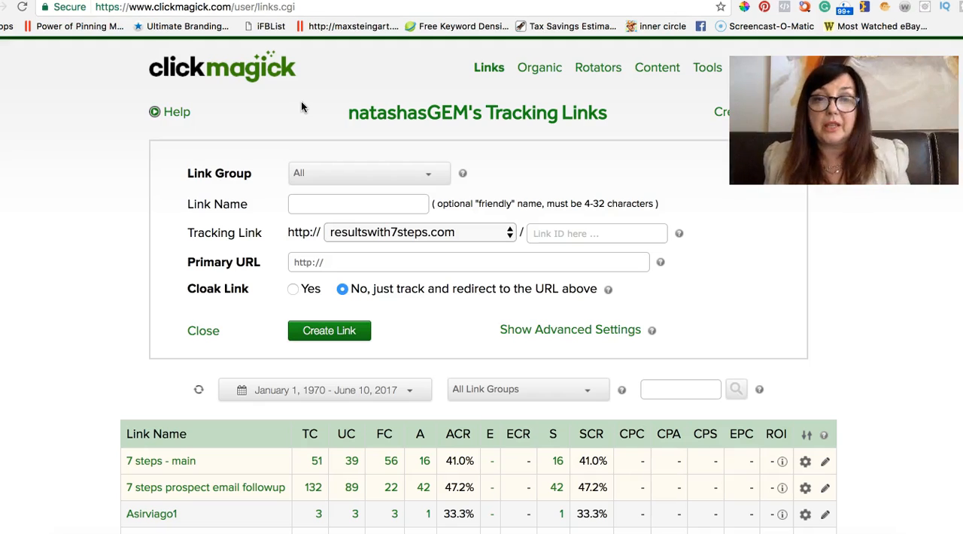
mouse_move(718, 354)
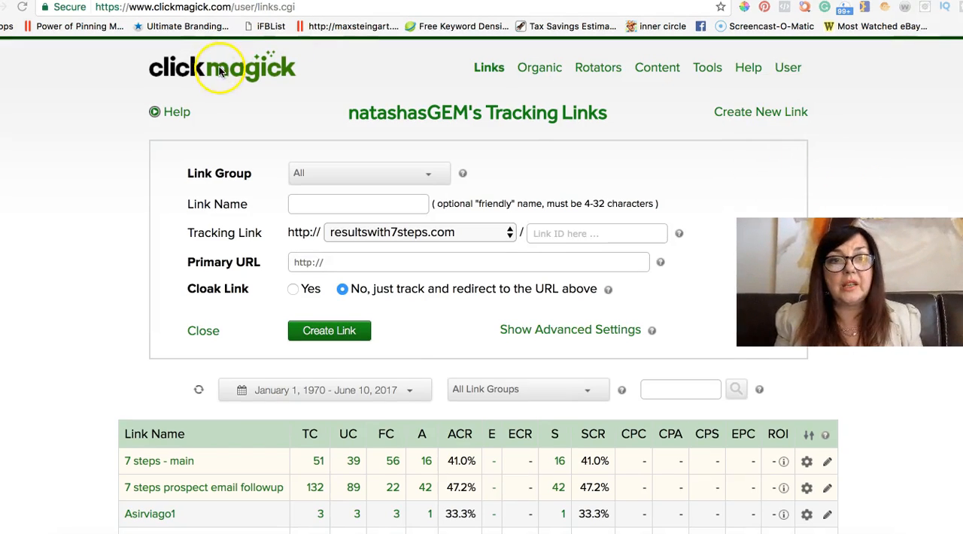
mouse_move(759, 111)
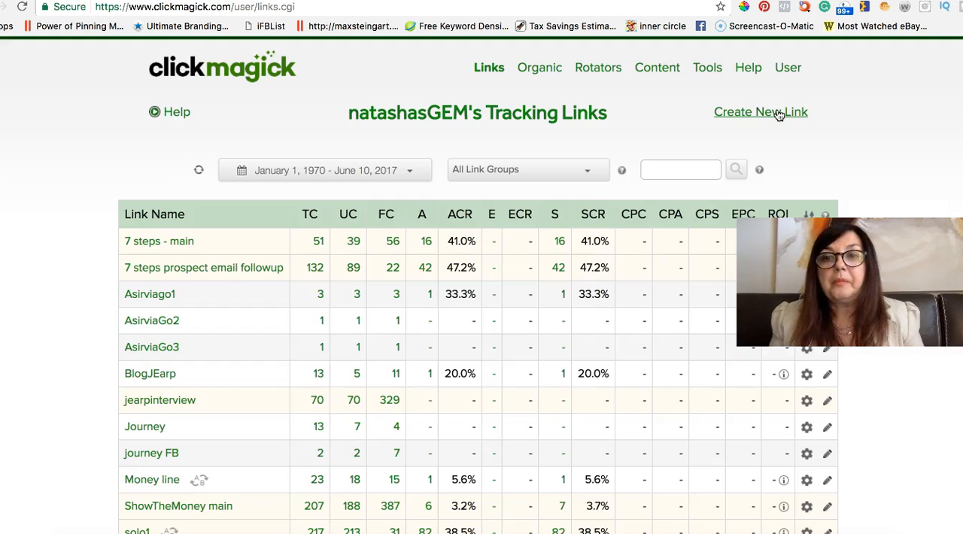
- Draft a new link named AsirviaGo4 with tracking path asgo4, destination left blank
left_click(760, 112)
type("AsirviaGo4")
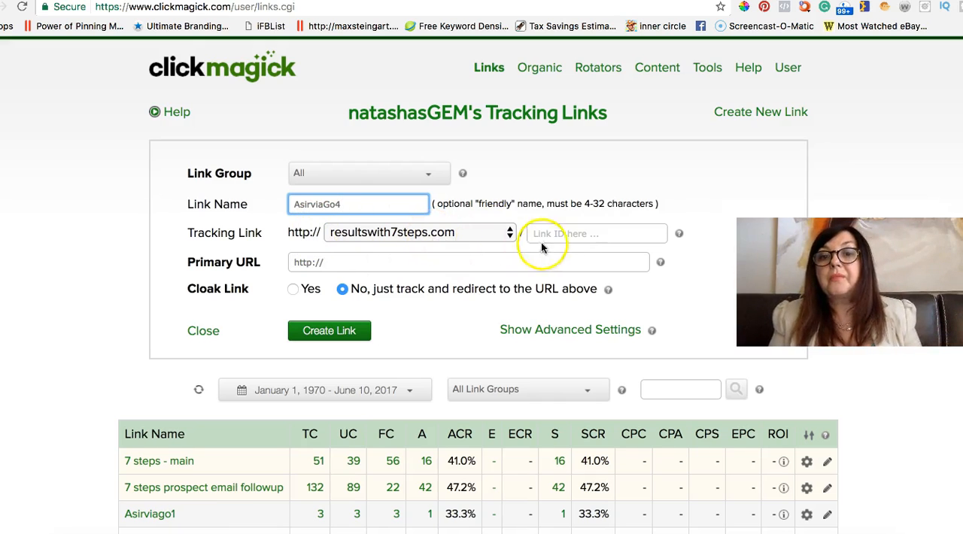
left_click(597, 233)
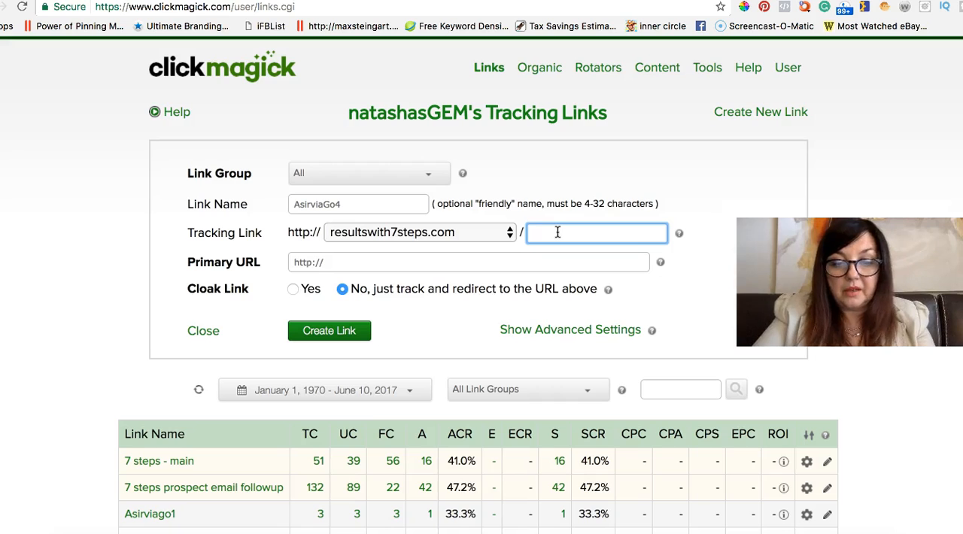
type("asgo")
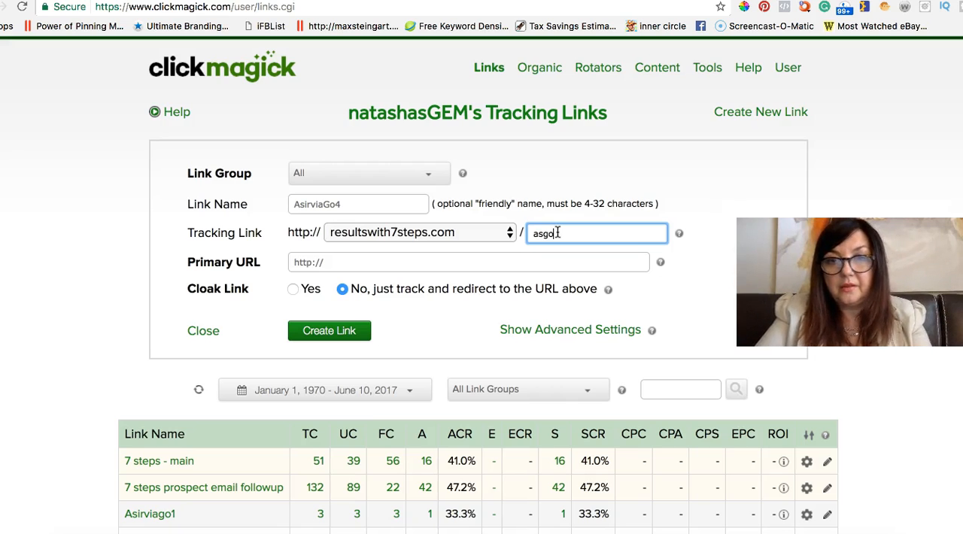
type("4")
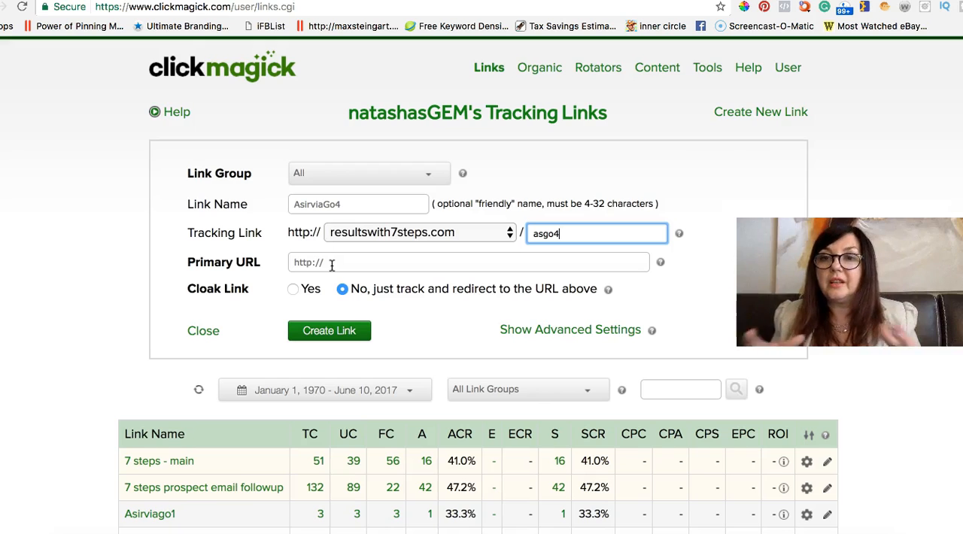
left_click(339, 261)
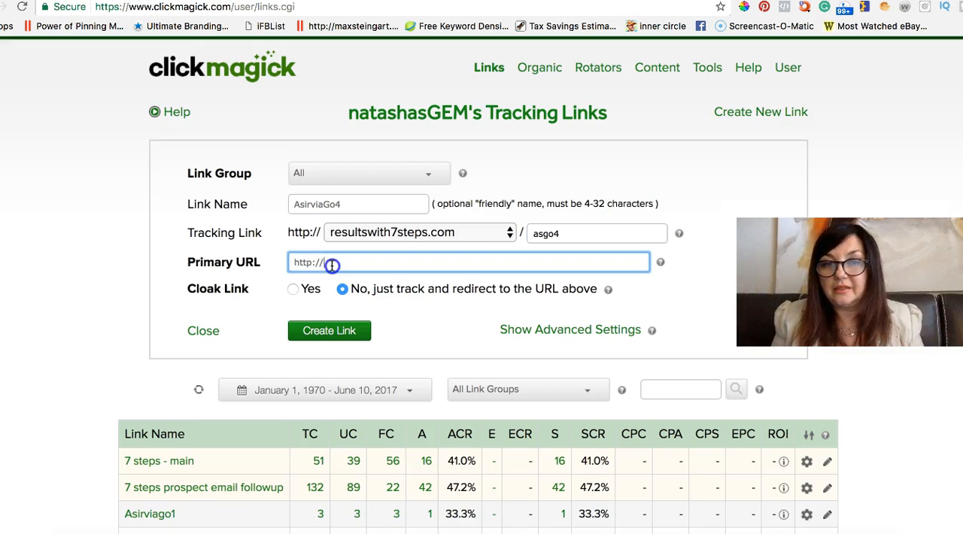
left_click(331, 262)
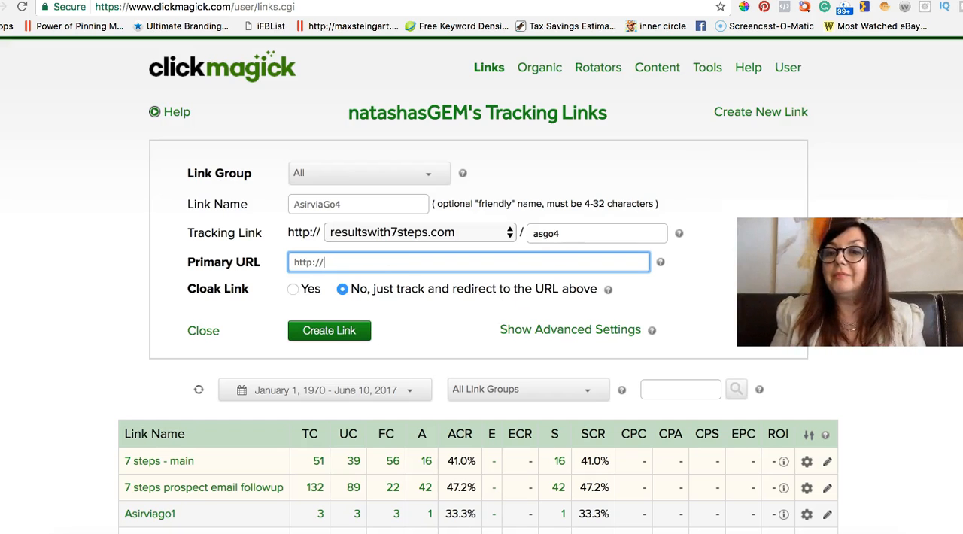
scroll("down", 3)
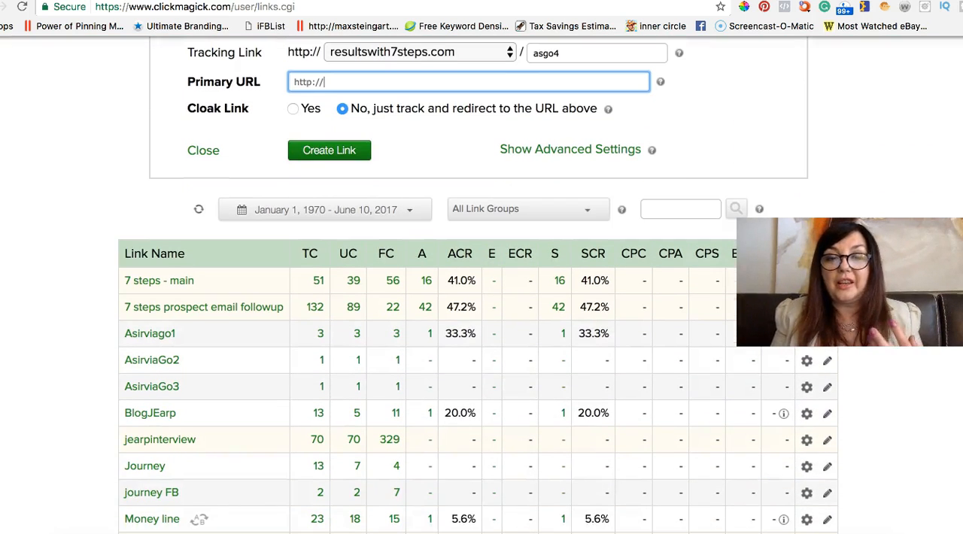
left_click(203, 151)
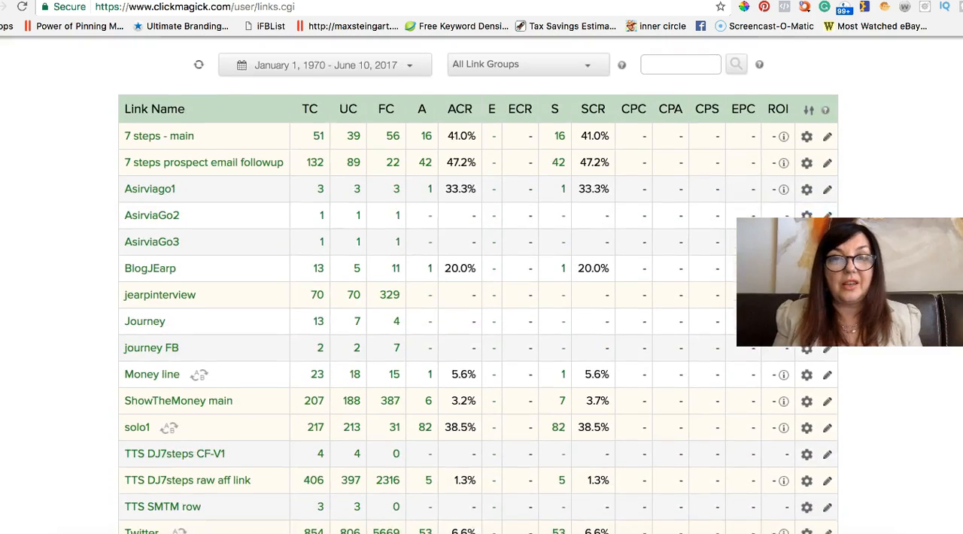
scroll("down", 3)
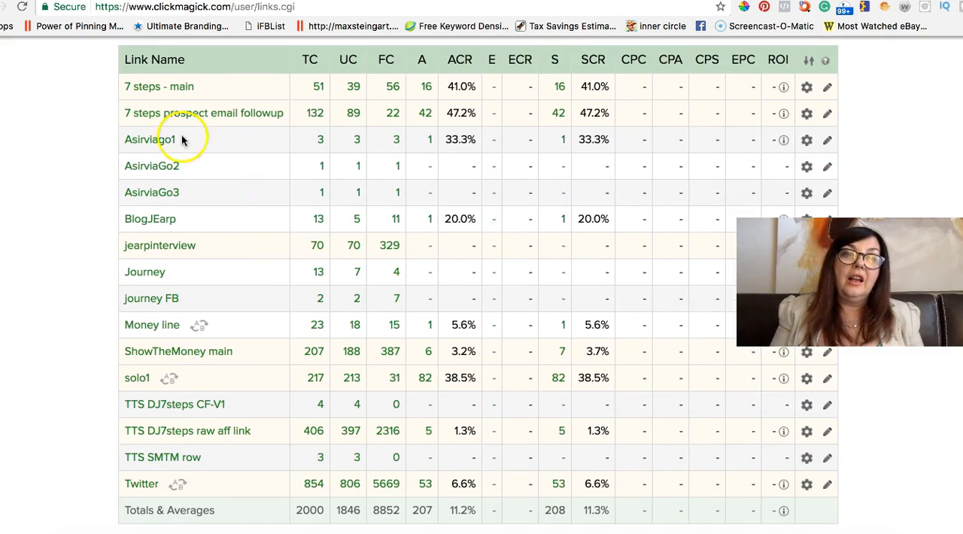
mouse_move(150, 139)
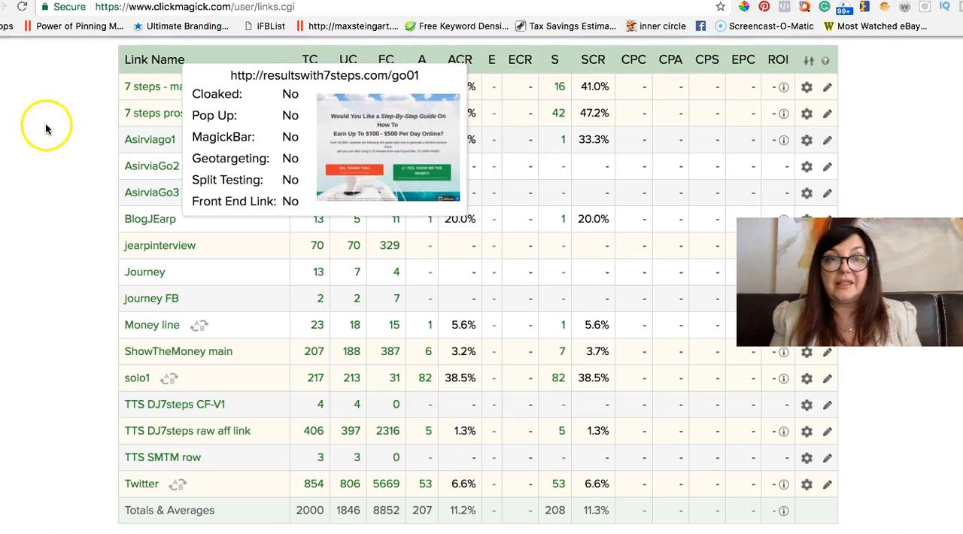
mouse_move(151, 140)
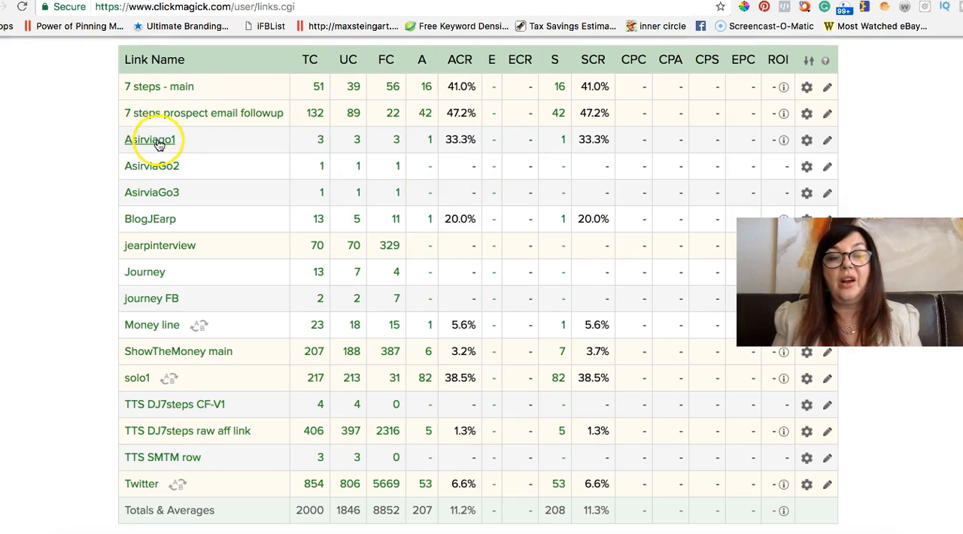
mouse_move(152, 140)
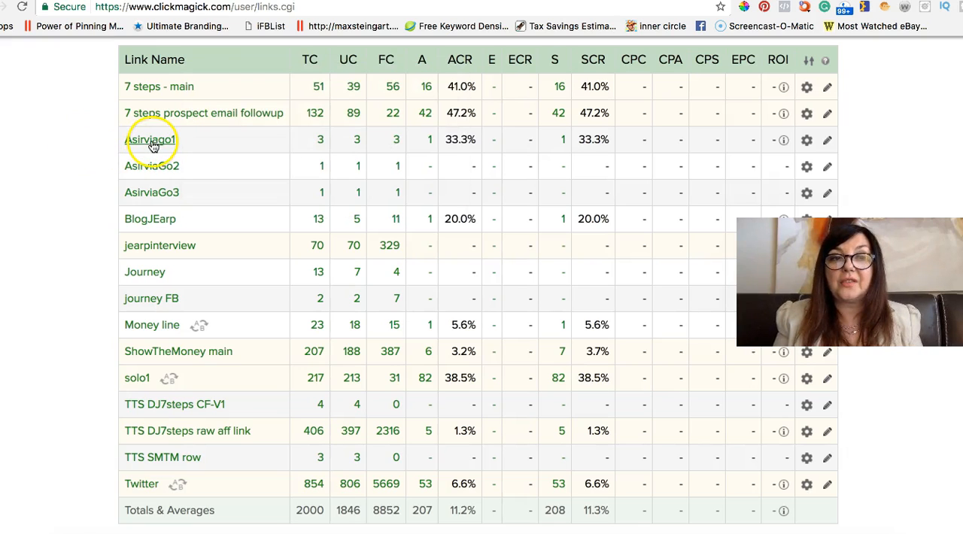
mouse_move(162, 166)
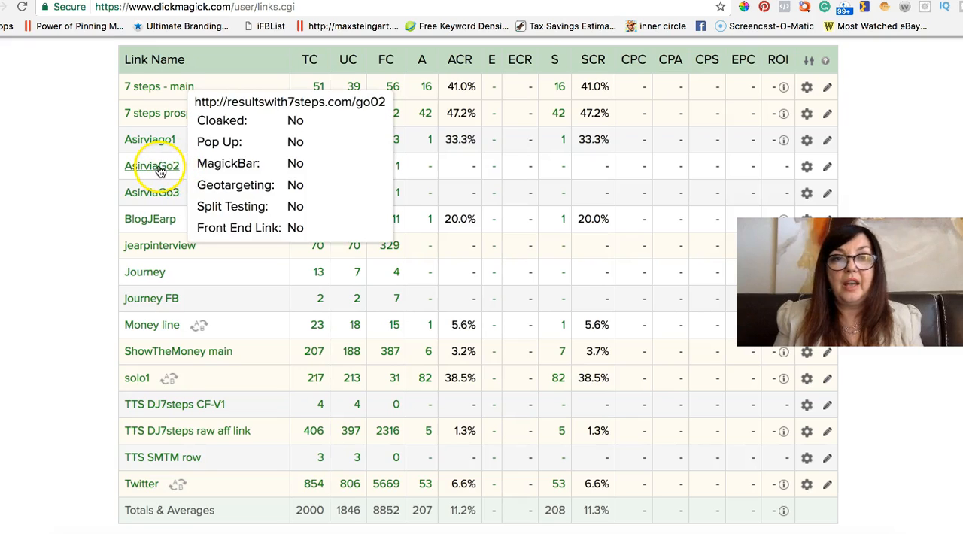
mouse_move(153, 193)
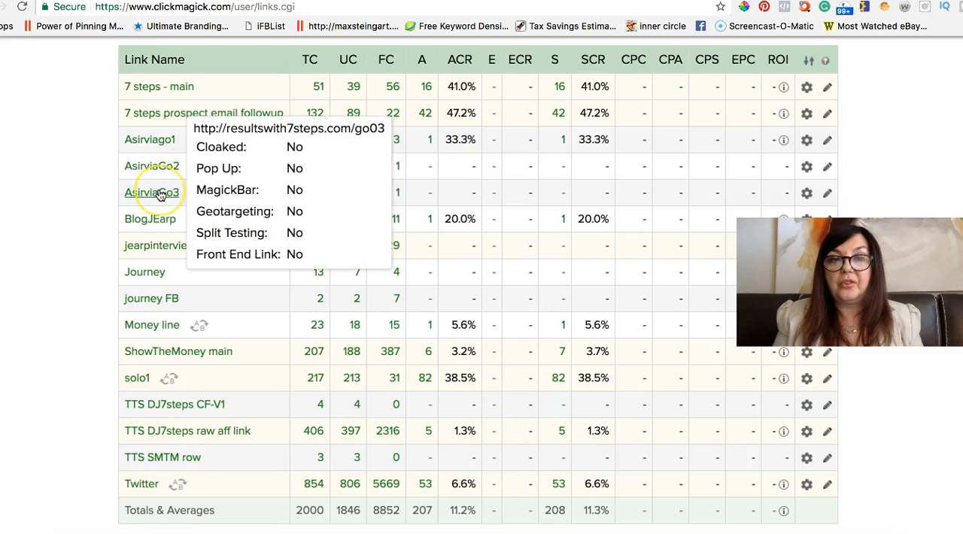
mouse_move(154, 166)
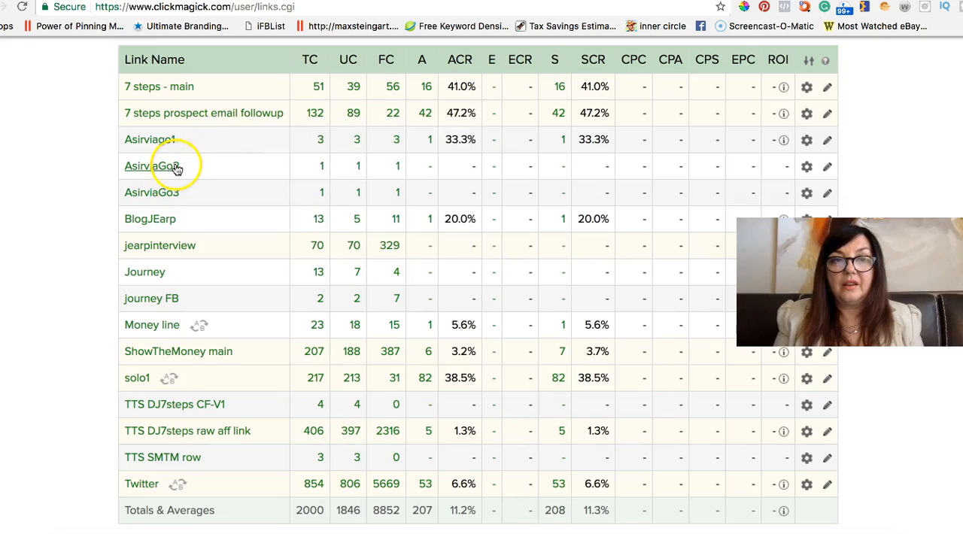
mouse_move(152, 165)
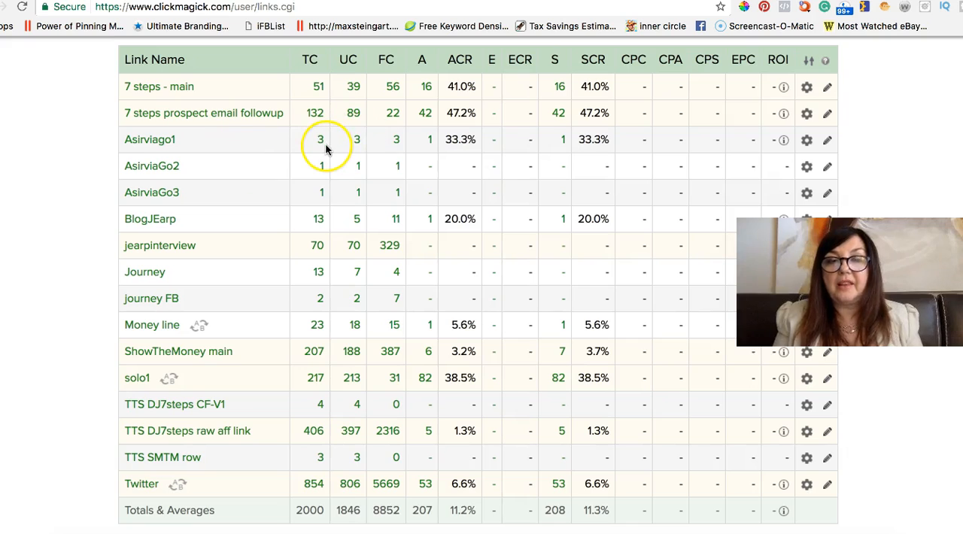
mouse_move(458, 201)
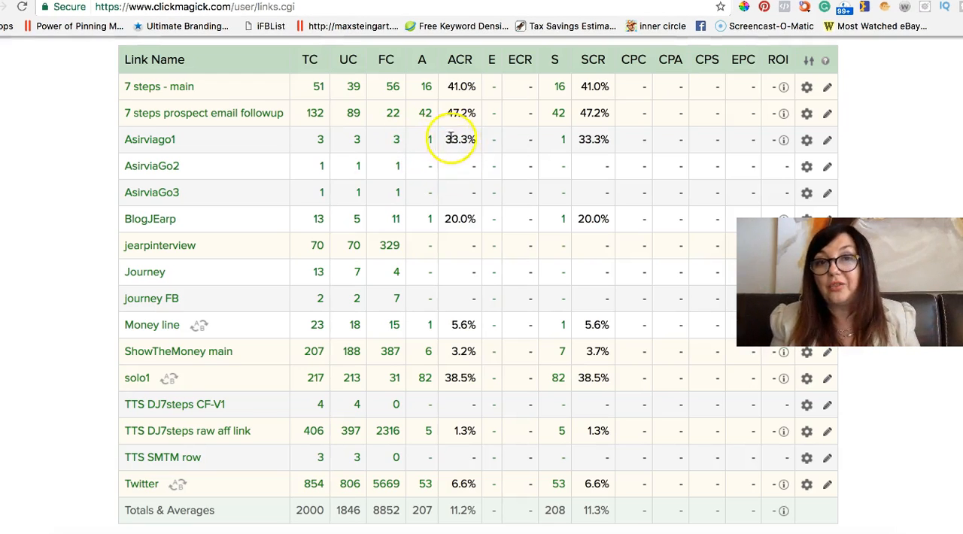
mouse_move(612, 139)
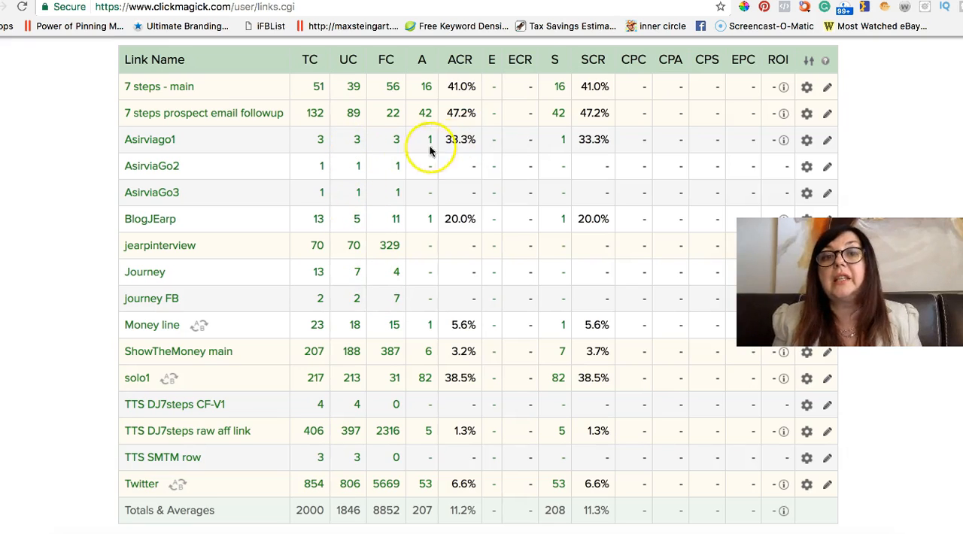
mouse_move(580, 172)
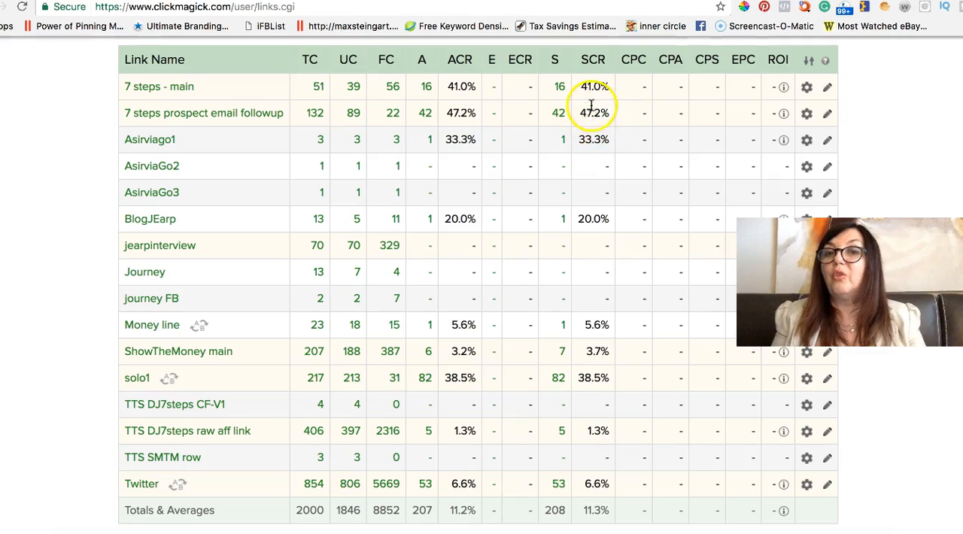
mouse_move(598, 369)
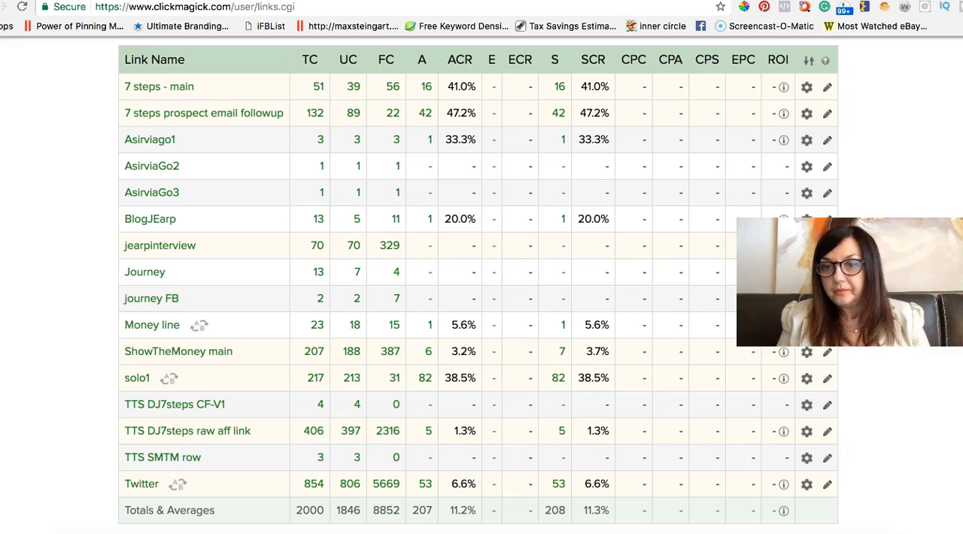
left_click(149, 139)
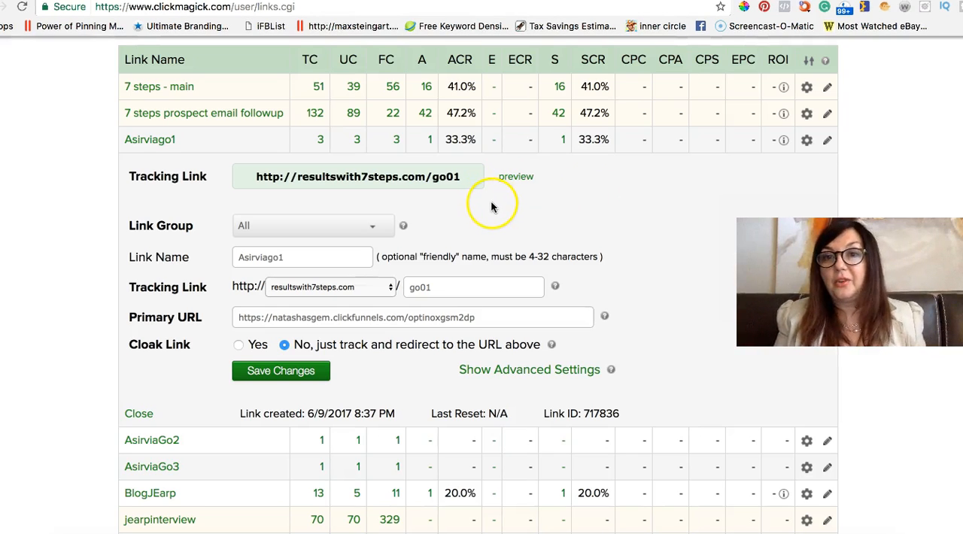
mouse_move(421, 176)
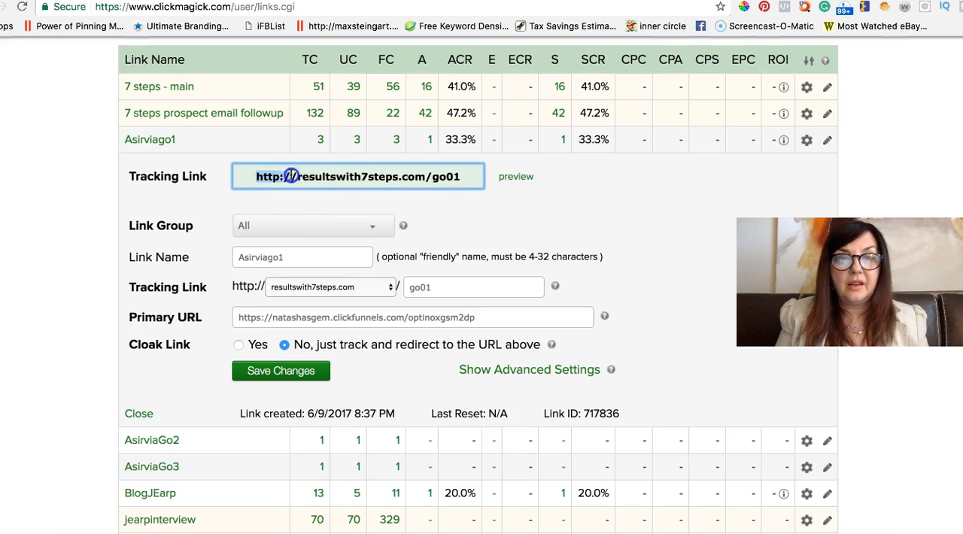
right_click(357, 176)
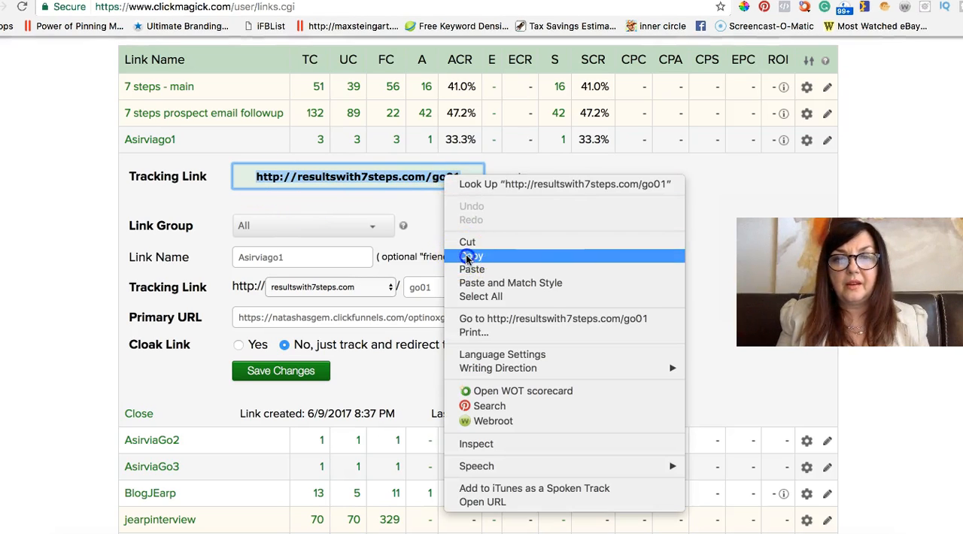
left_click(472, 256)
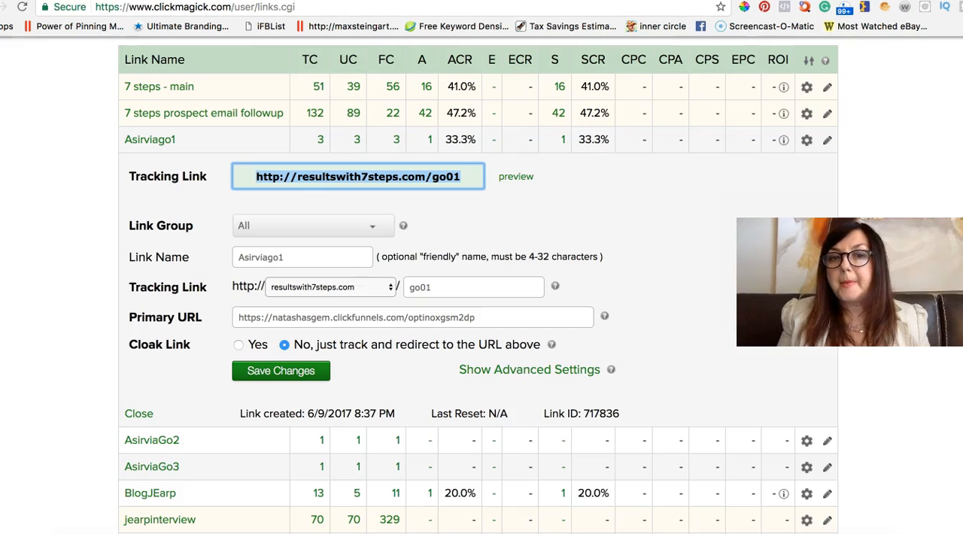
left_click(760, 112)
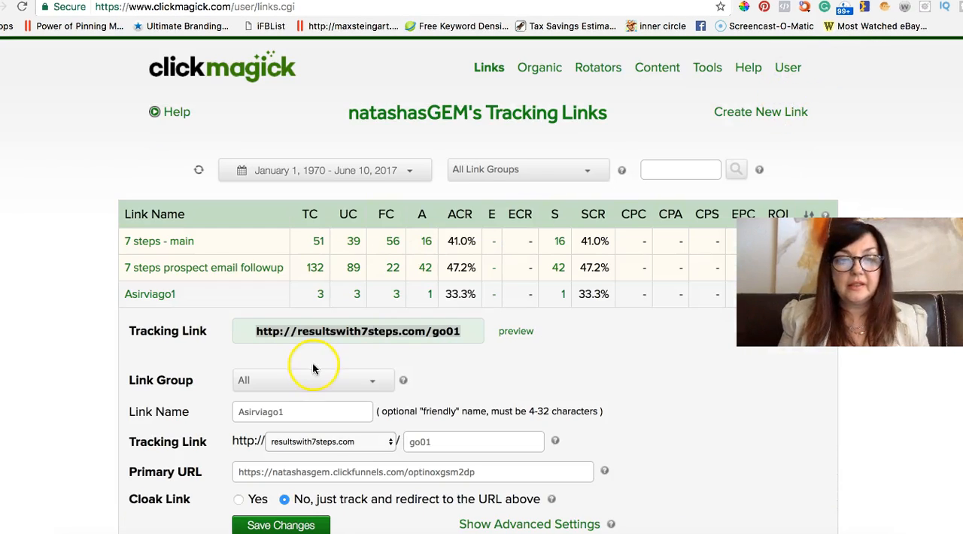
left_click(358, 331)
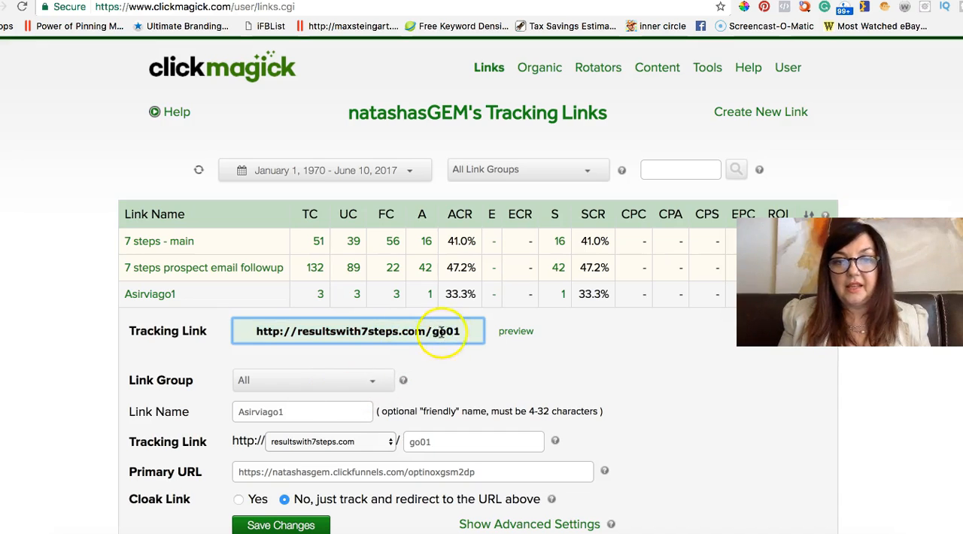
left_click(760, 112)
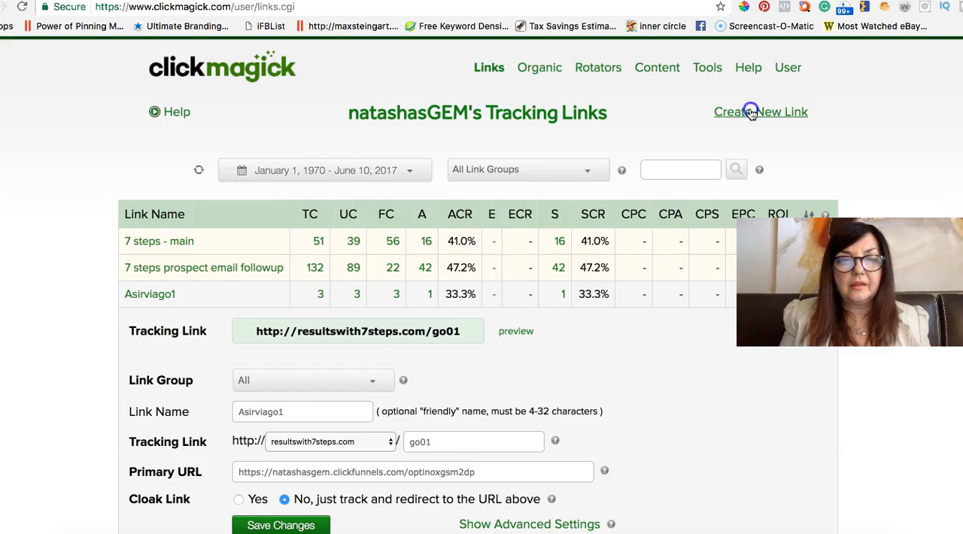
- Reopen the new-link form and change the tracking path to fb
left_click(759, 111)
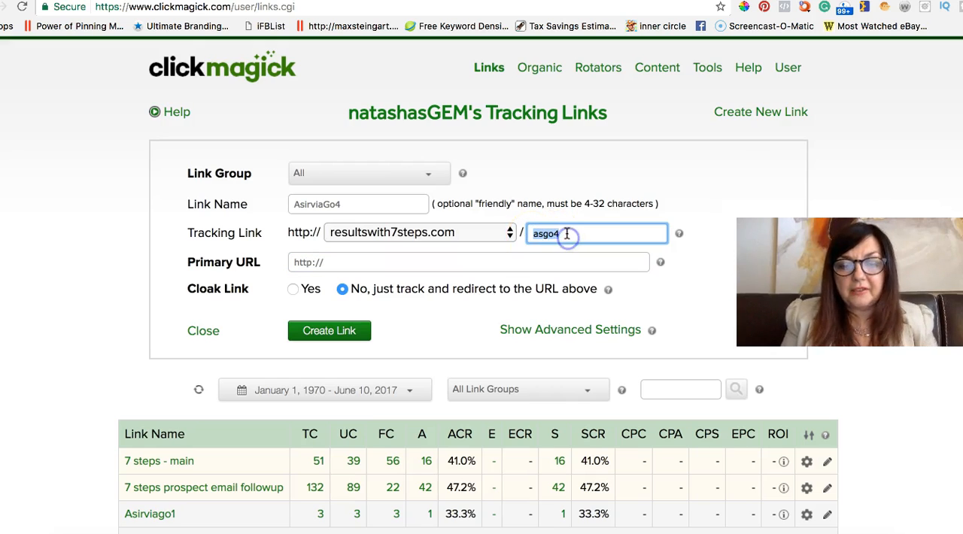
type("fb")
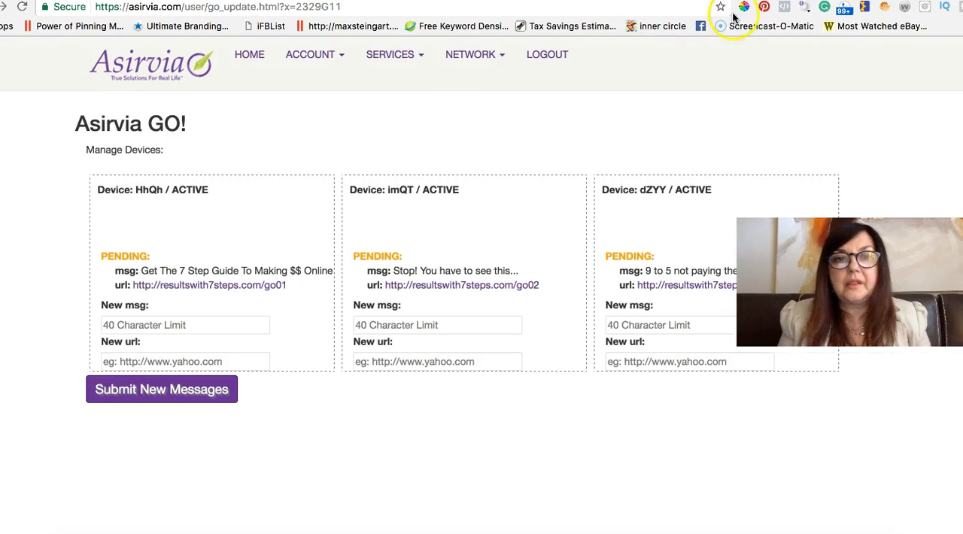
left_click(310, 54)
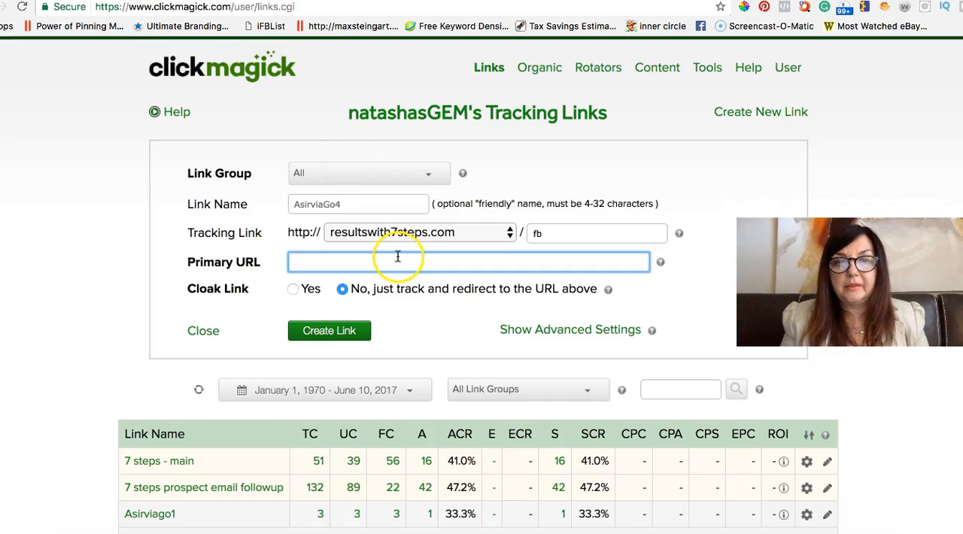
right_click(397, 262)
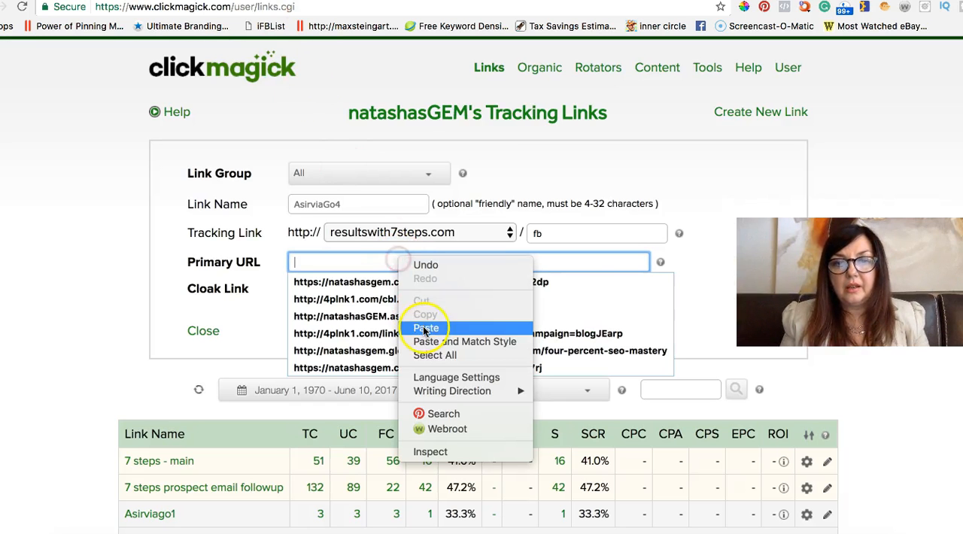
left_click(426, 327)
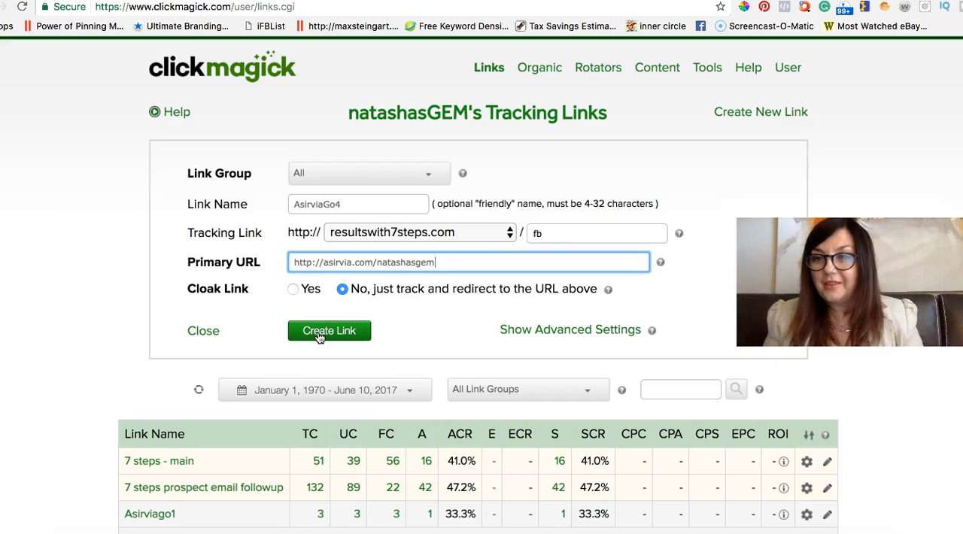
mouse_move(498, 323)
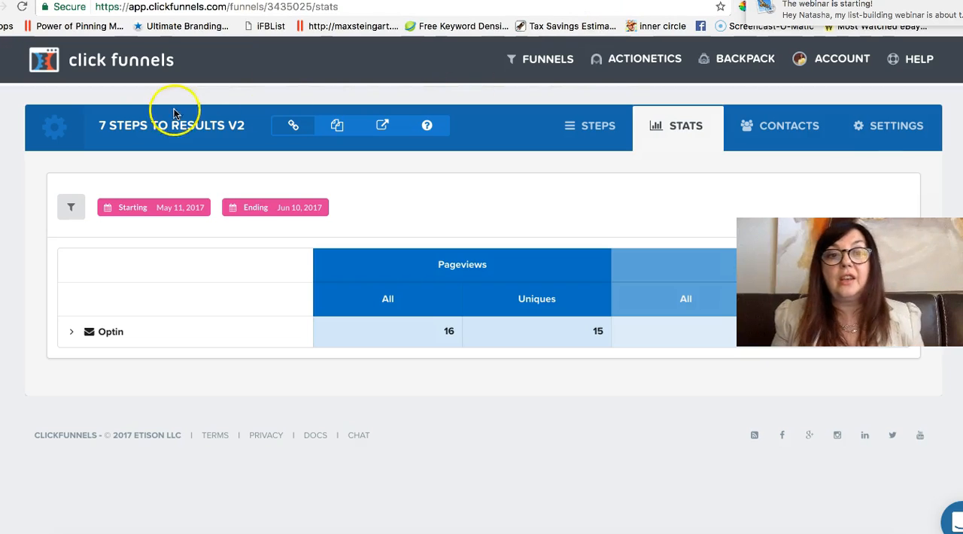
- Browse all funnels and open the shared 7 Steps To Results V2 funnel
left_click(547, 59)
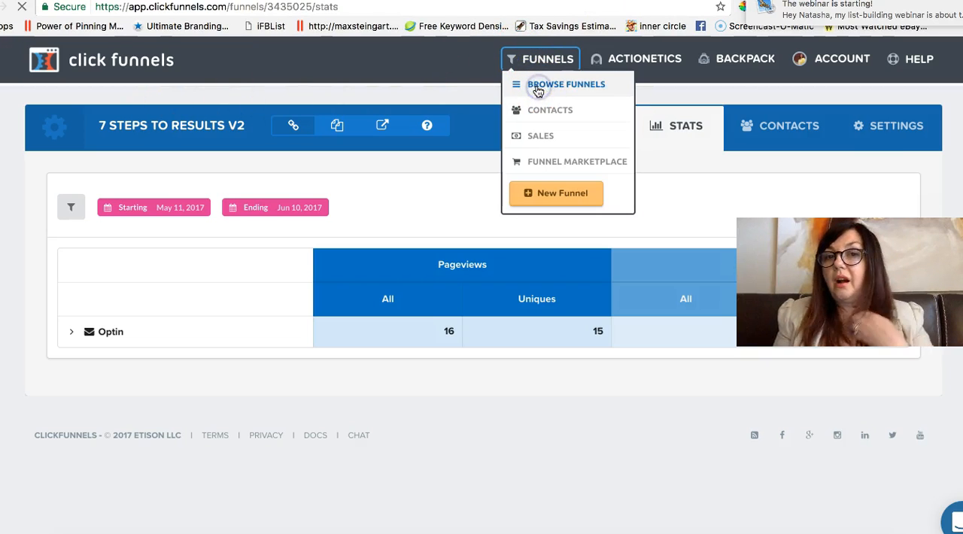
left_click(565, 84)
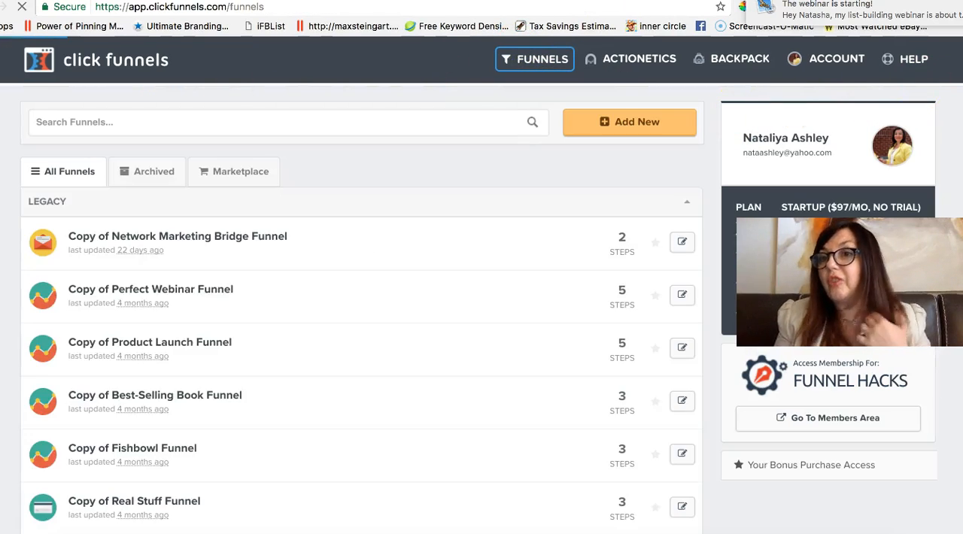
scroll("down", 3)
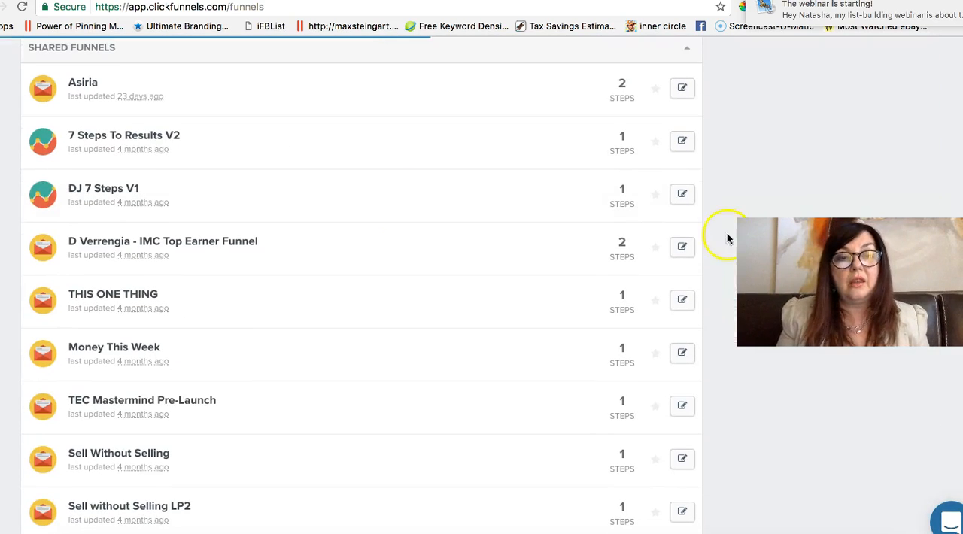
mouse_move(136, 170)
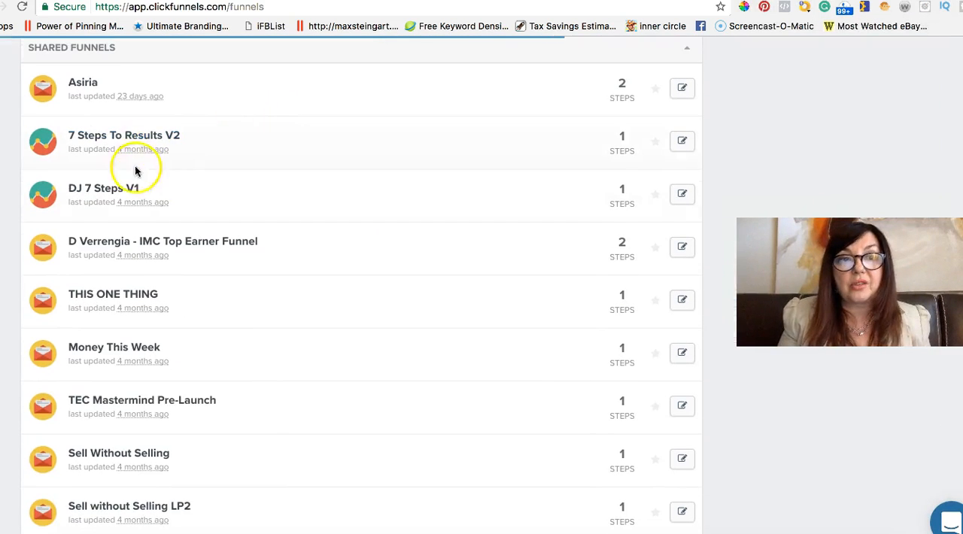
left_click(124, 135)
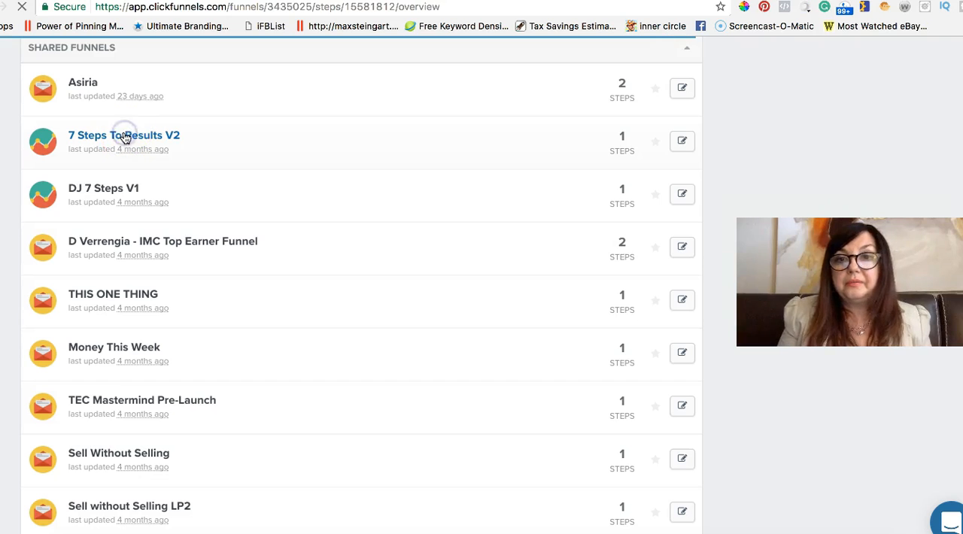
left_click(124, 134)
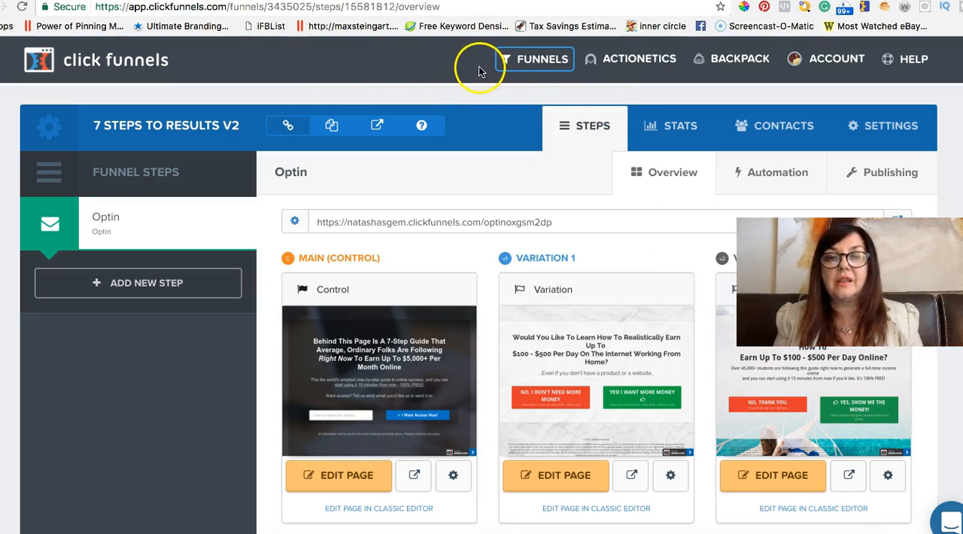
mouse_move(466, 68)
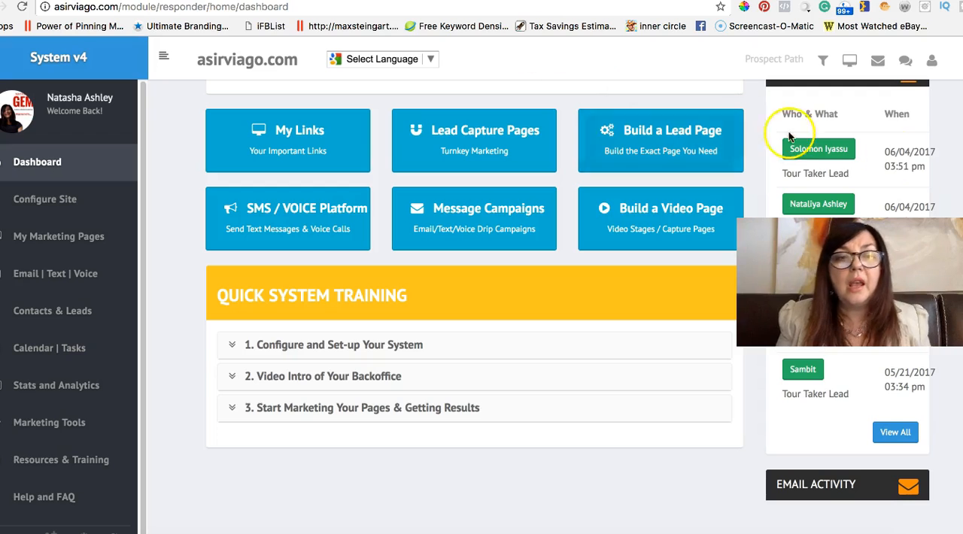
mouse_move(42, 273)
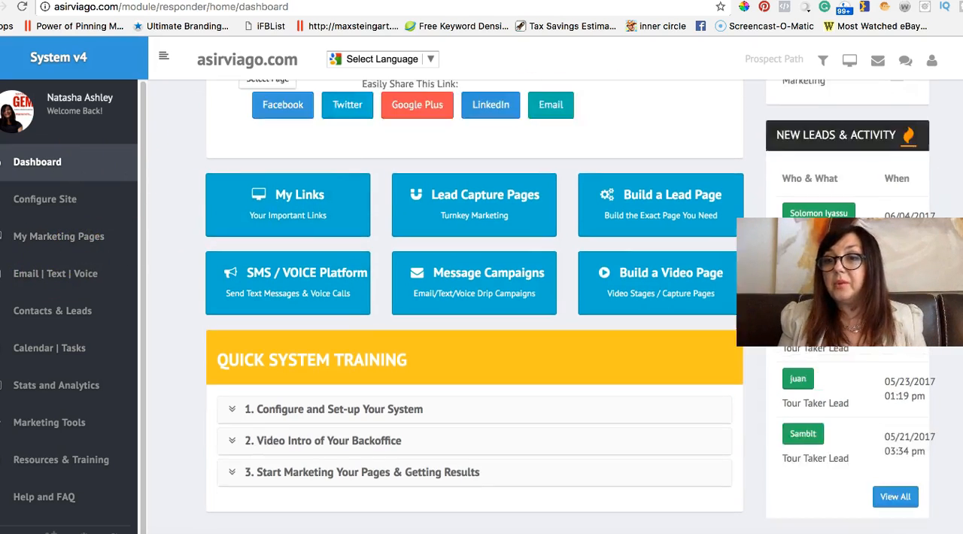
- Scroll to the top of the asirviago.com back office dashboard
scroll("up", 3)
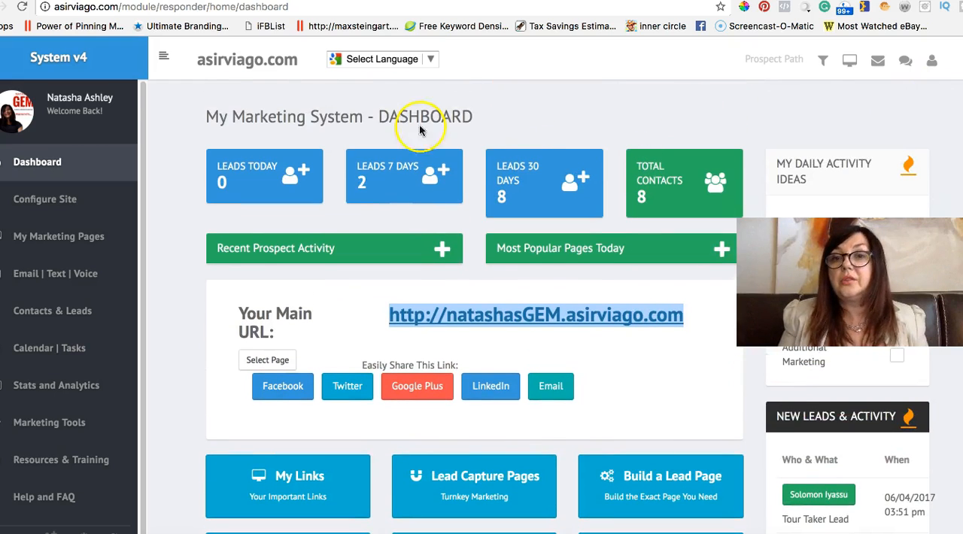
mouse_move(346, 420)
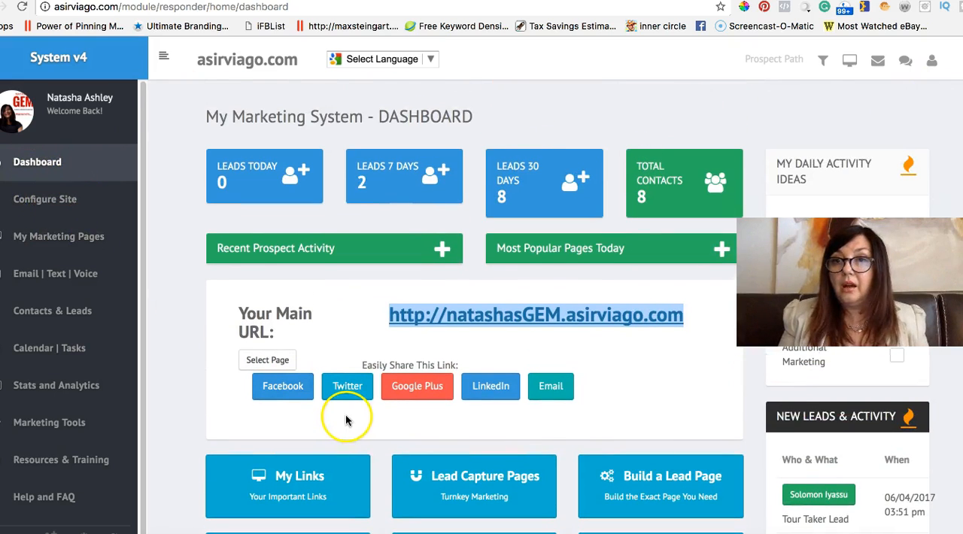
mouse_move(361, 423)
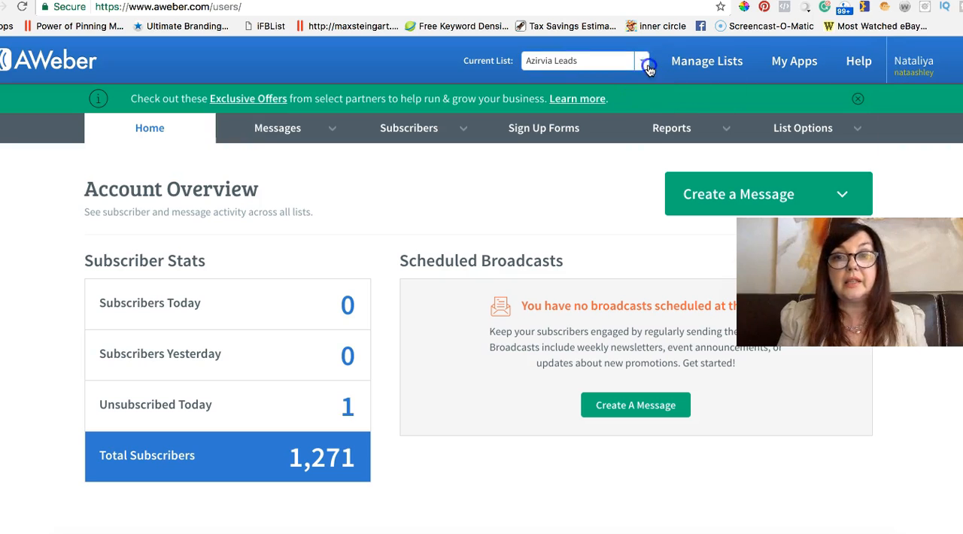
- Browse AWeber's list dropdown from 7 steps (paid) down through Webinar 08/04/16
left_click(642, 61)
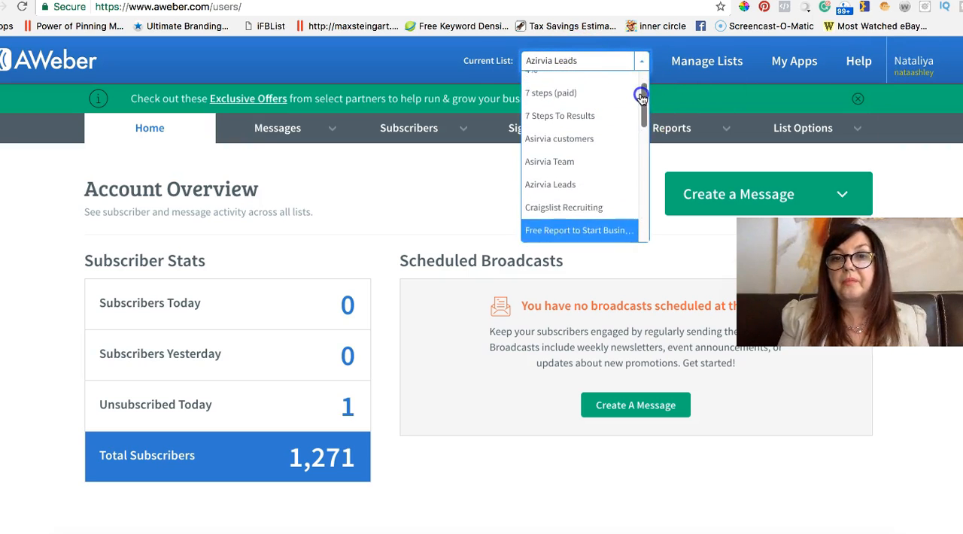
scroll("down", 3)
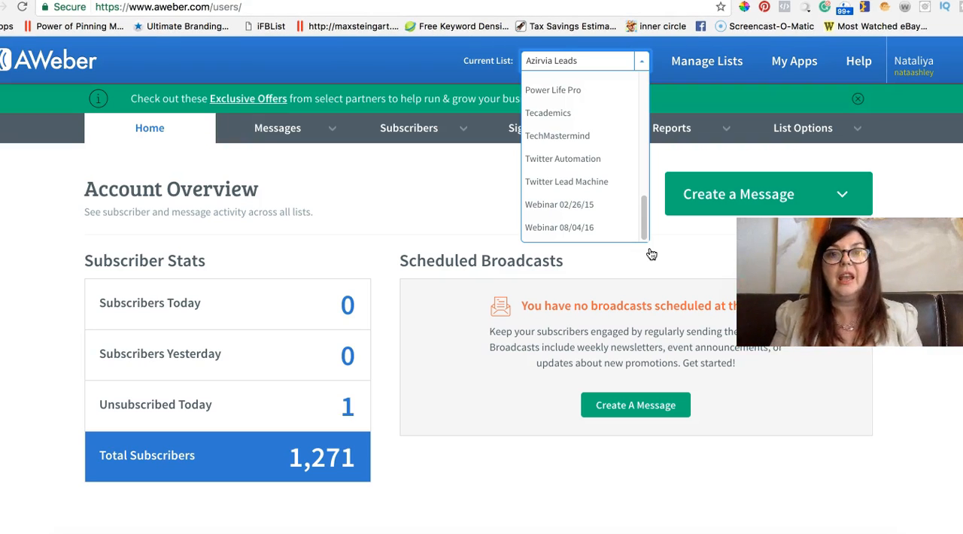
mouse_move(559, 204)
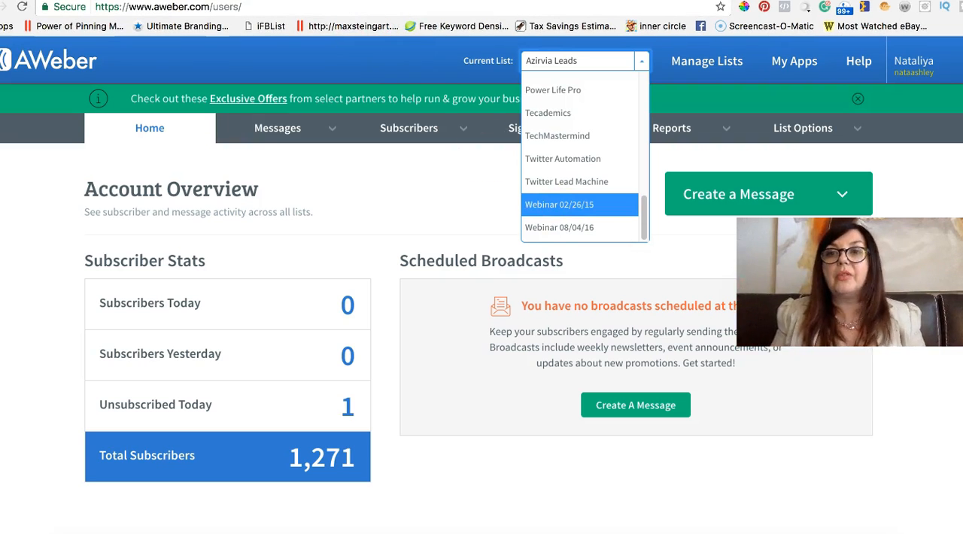